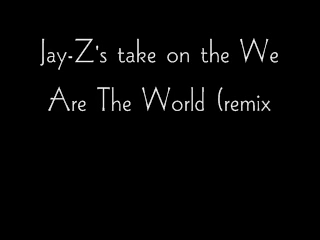
type(")")
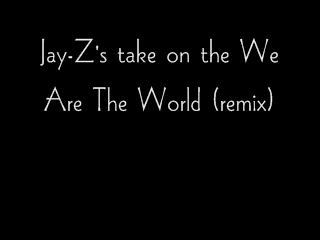